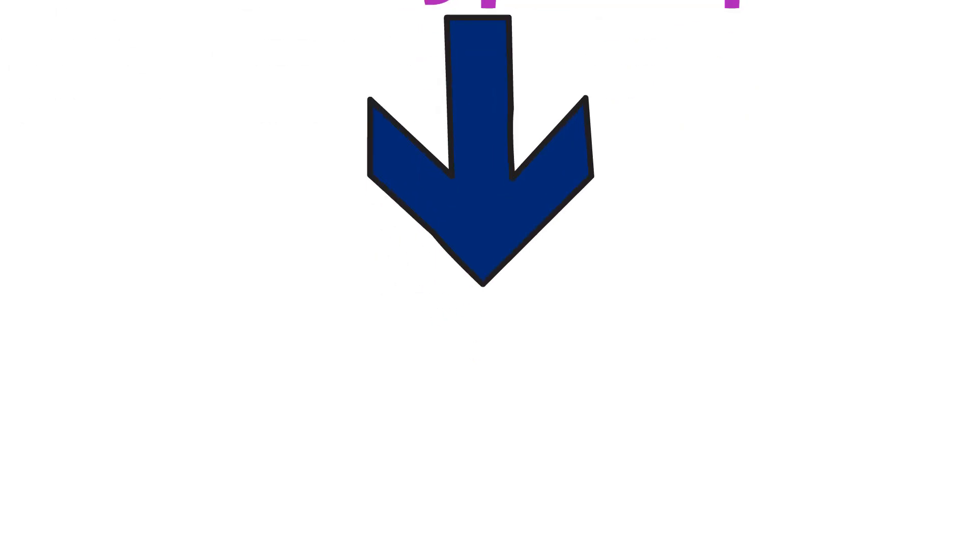
{"action": "scroll", "scroll_direction": "down", "scroll_amount": 3}
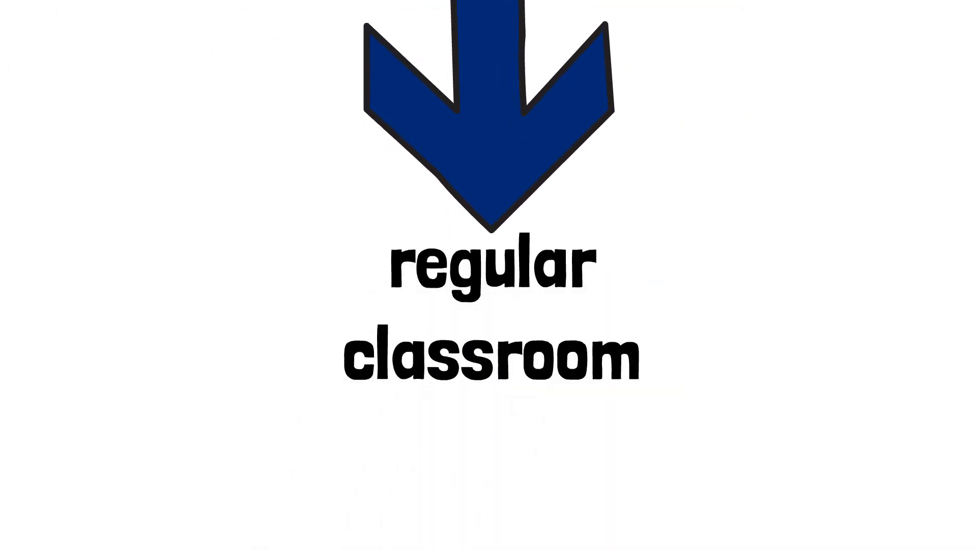